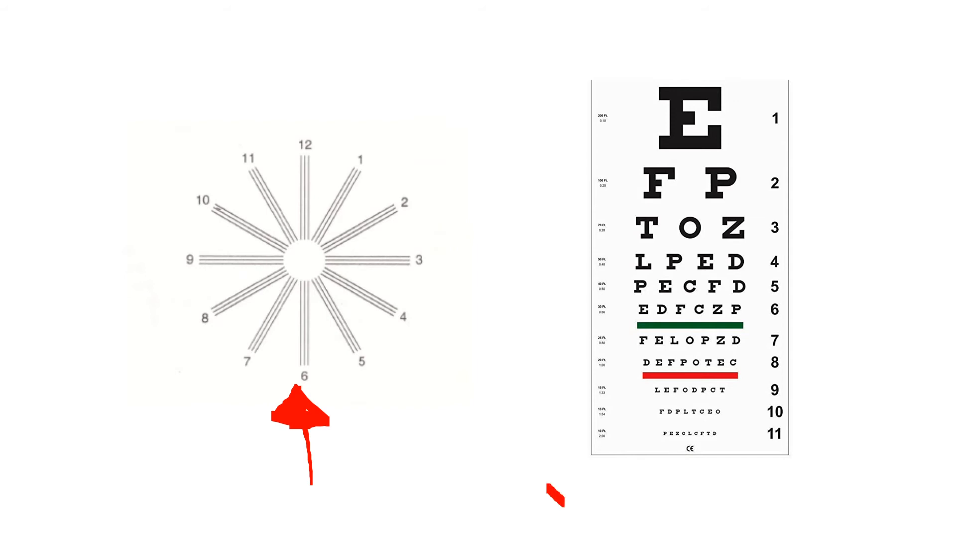
Step: Draw a red curved arrow from below-left pointing up at the bottom of the Snellen chart
{"action": "left_click_drag", "start_coordinate": [565, 501], "coordinate": [662, 475]}
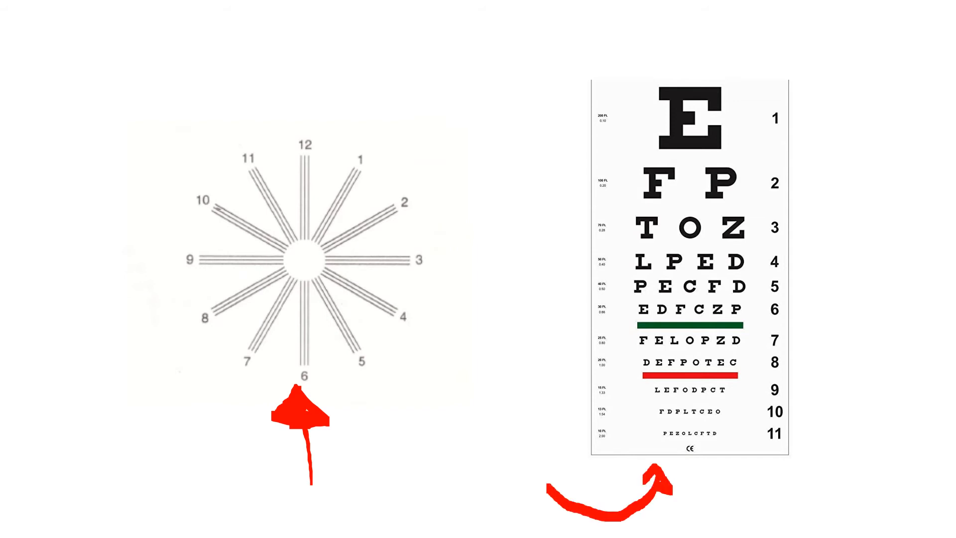